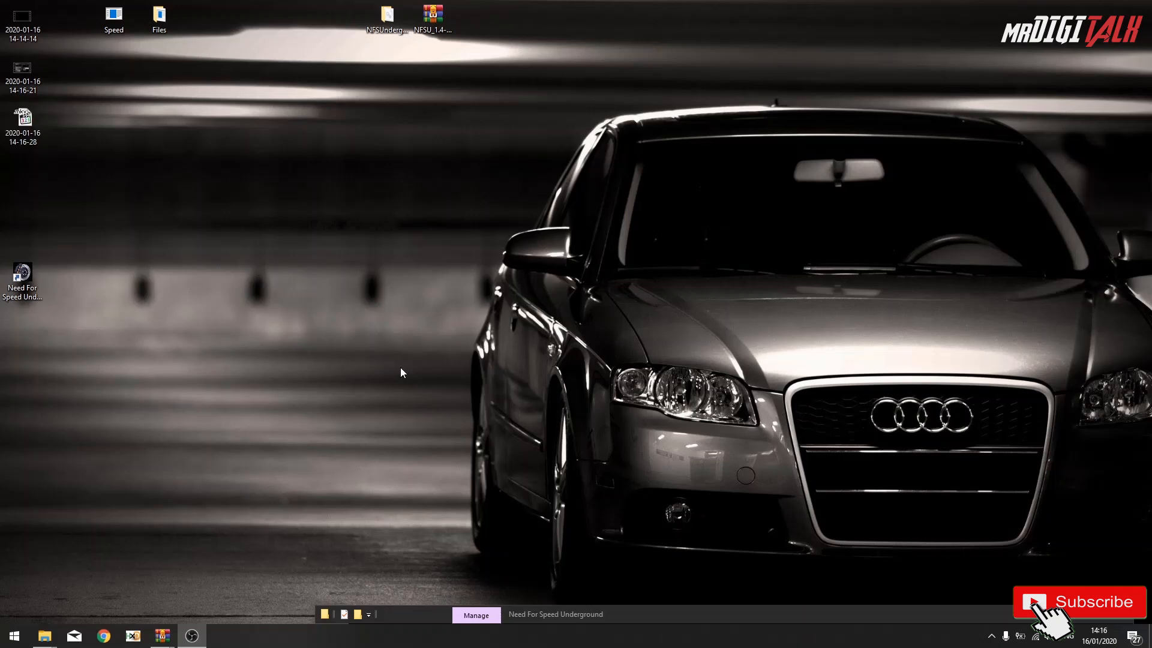
mouse_move(408, 353)
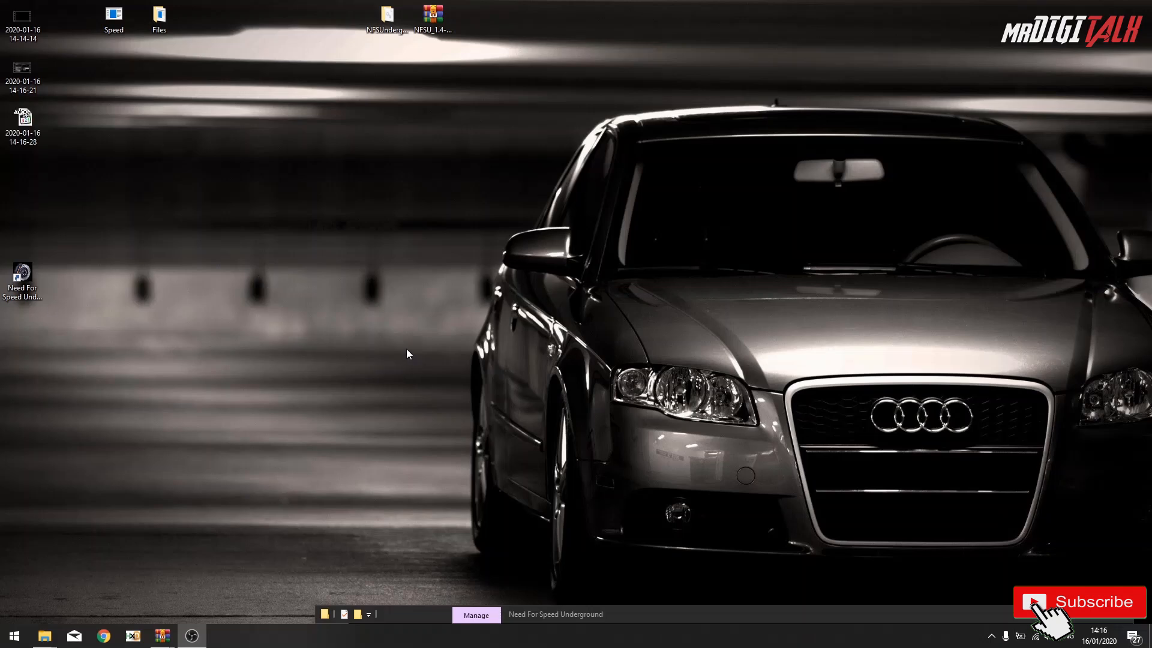
mouse_move(592, 621)
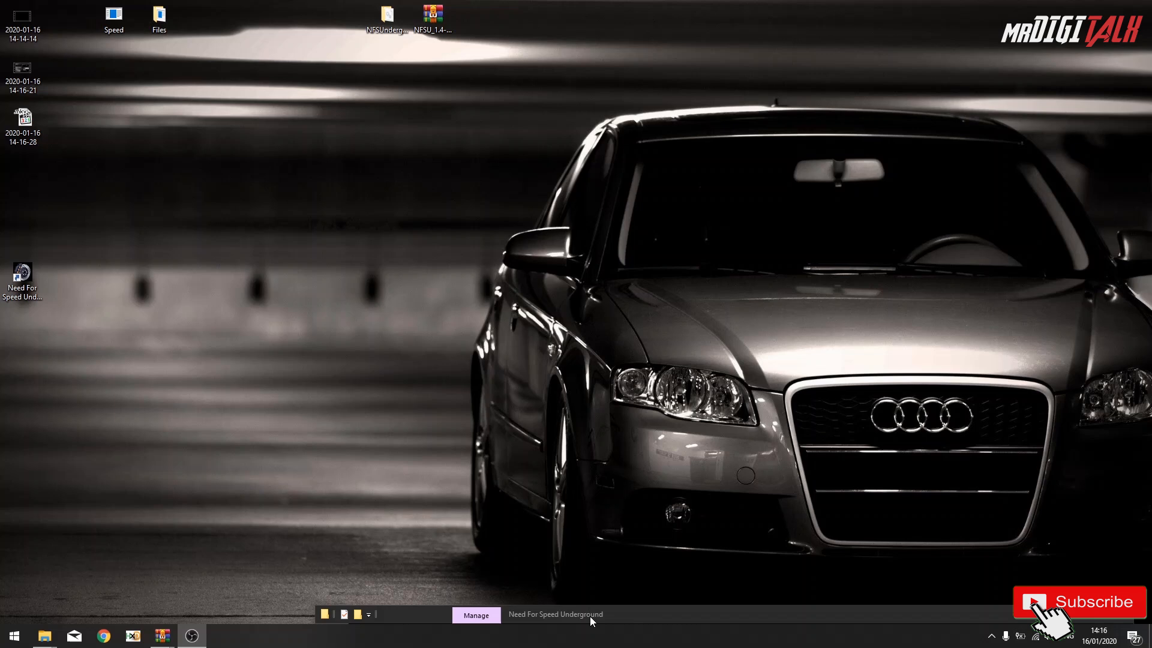
mouse_move(292, 338)
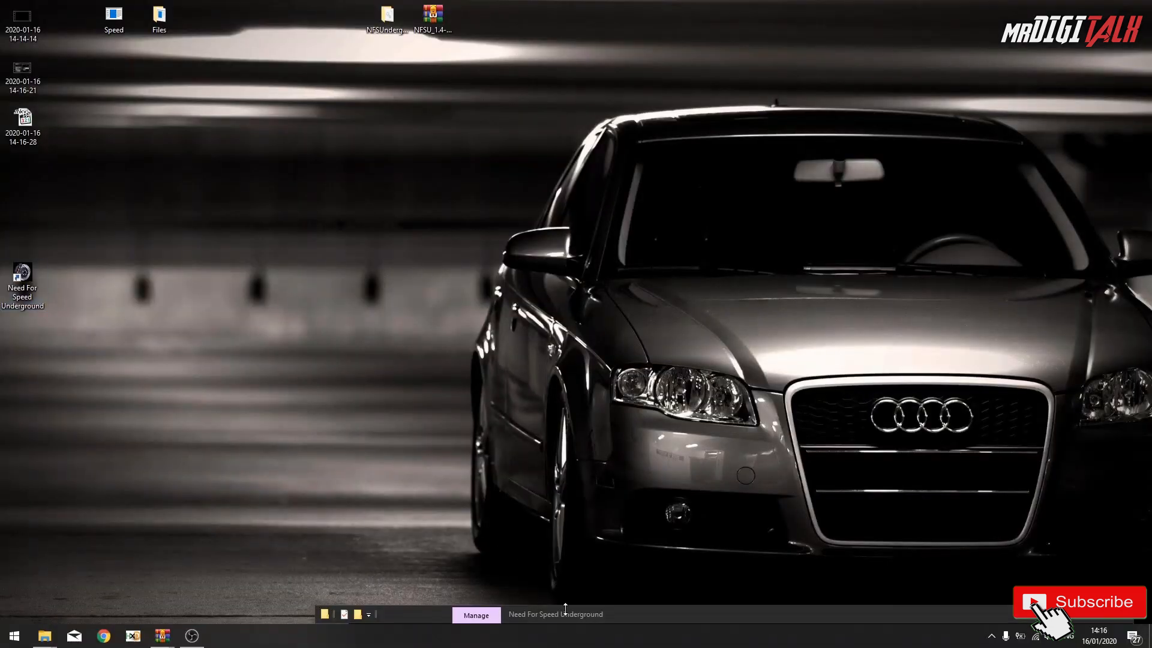
mouse_move(551, 193)
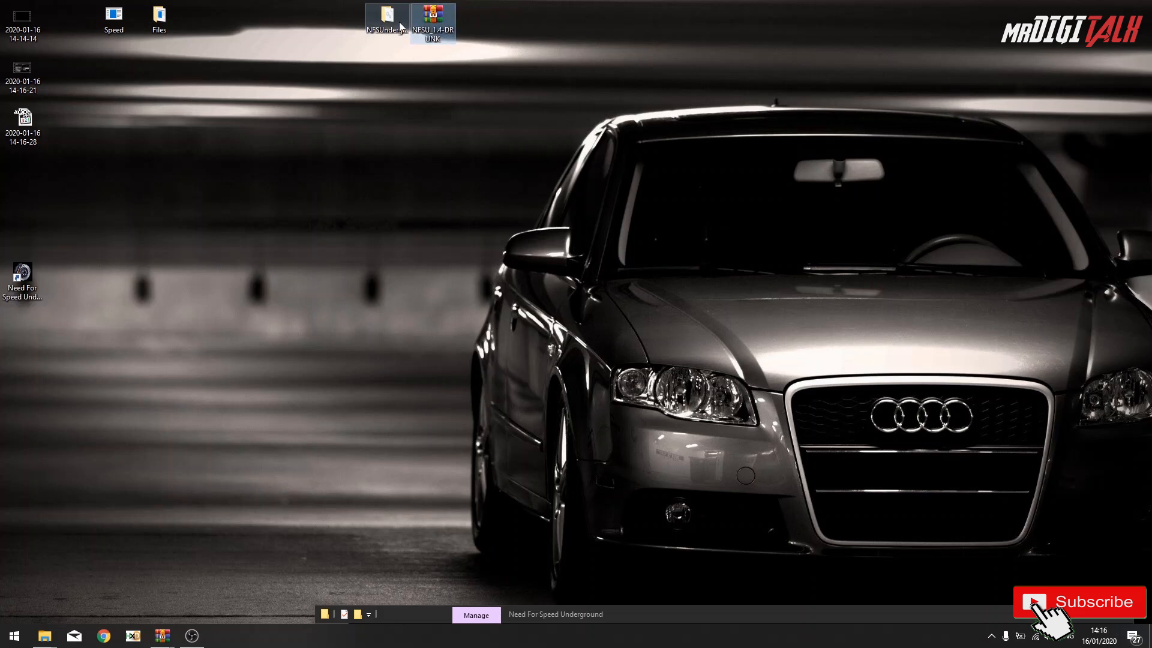
Extract Speed.exe from the NoCD folder of NFSU_1.4-DRUNK.rar to the Desktop, replacing the existing file.
double_click(432, 14)
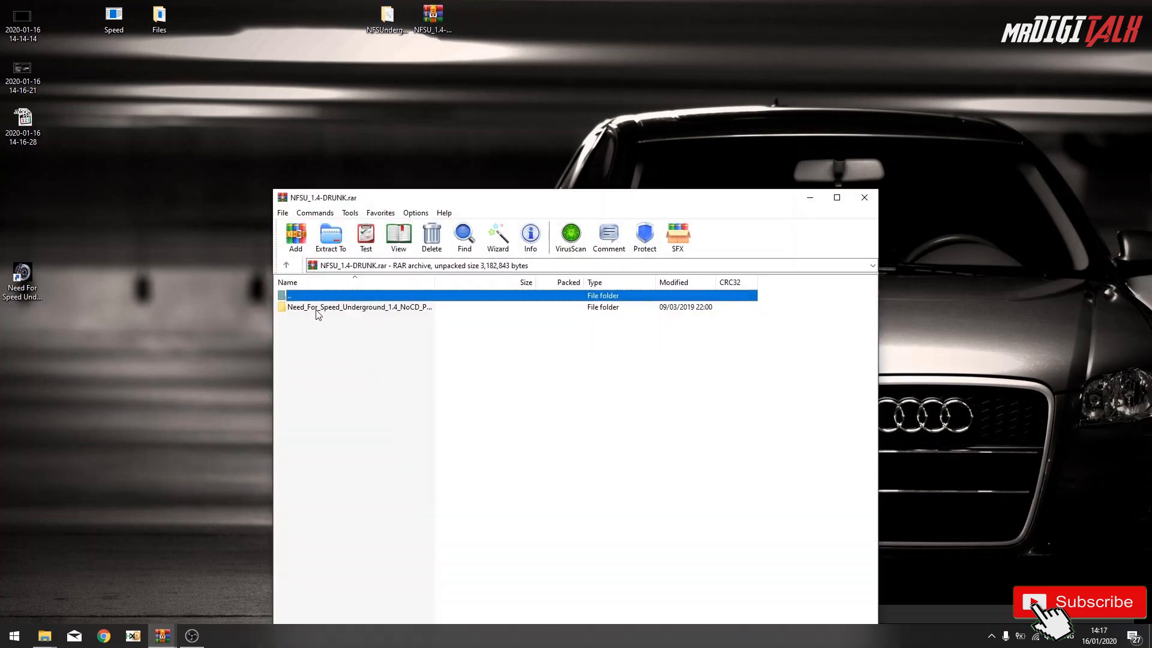
double_click(357, 307)
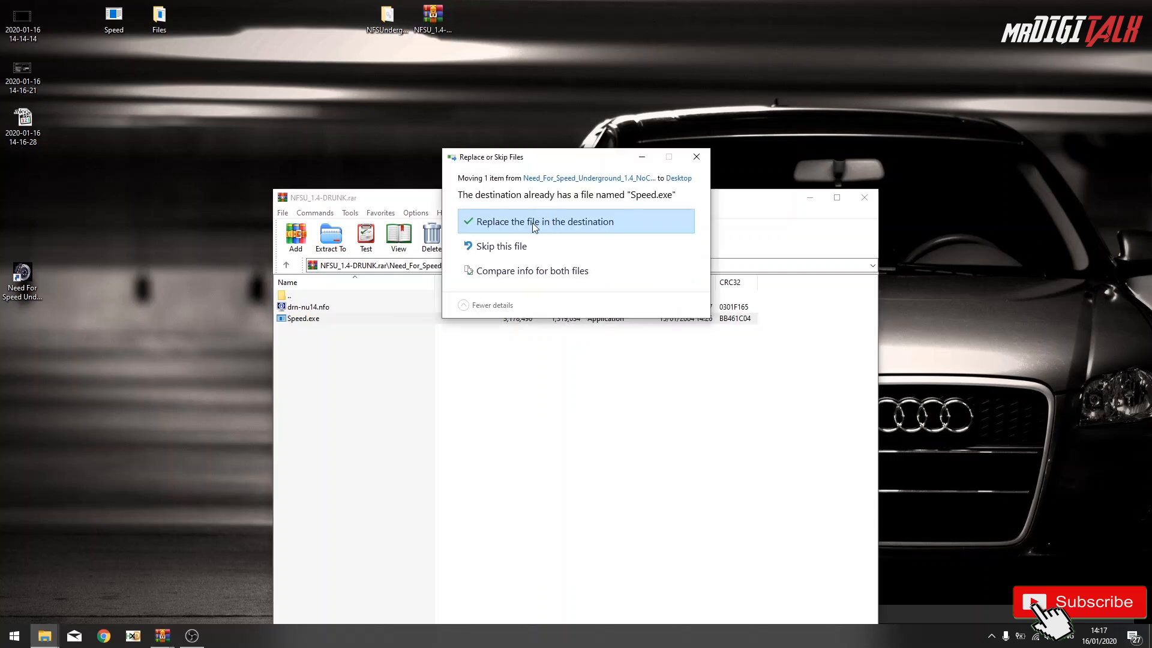
click(546, 222)
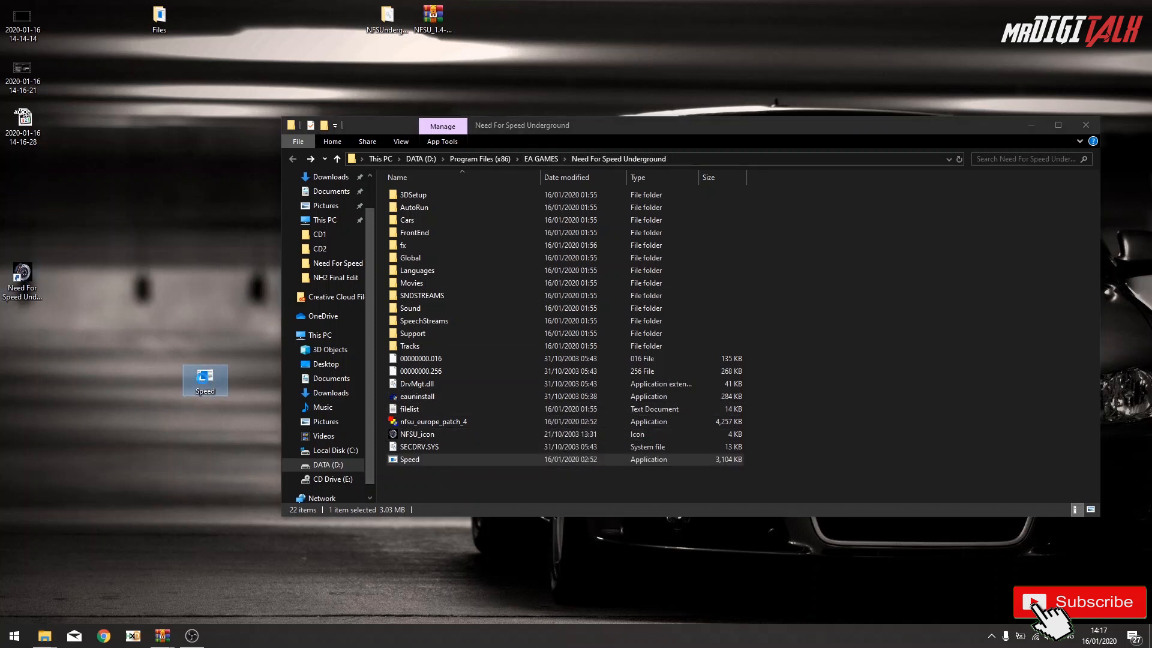
Refresh the Need For Speed Underground install folder's file listing.
right_click(206, 377)
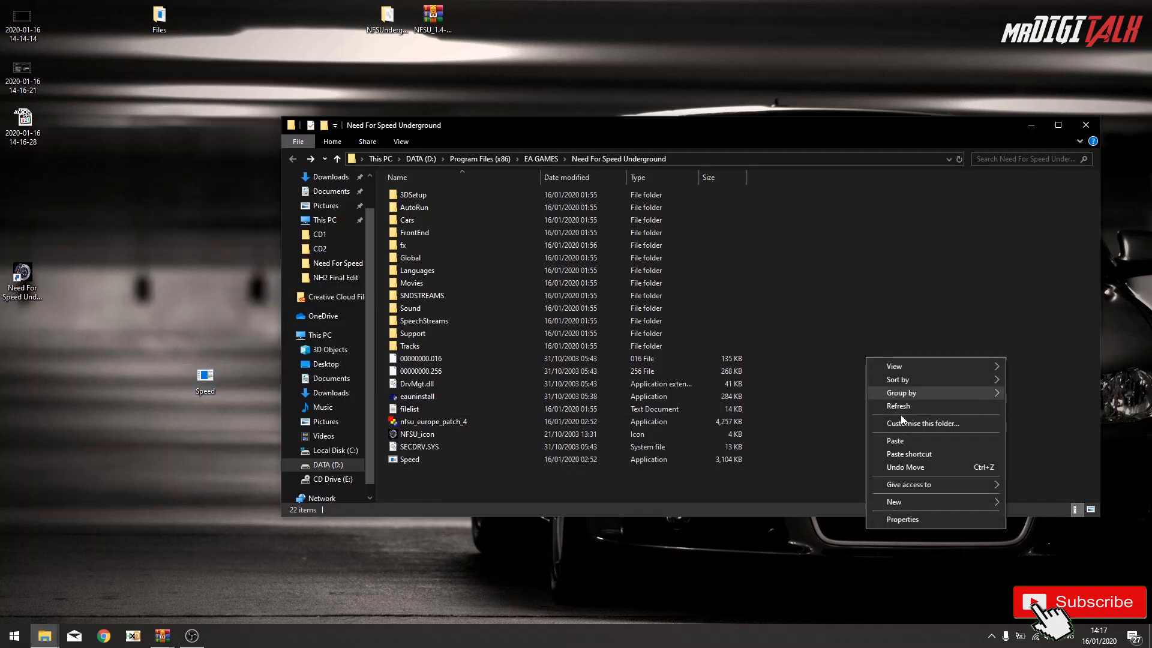
click(895, 440)
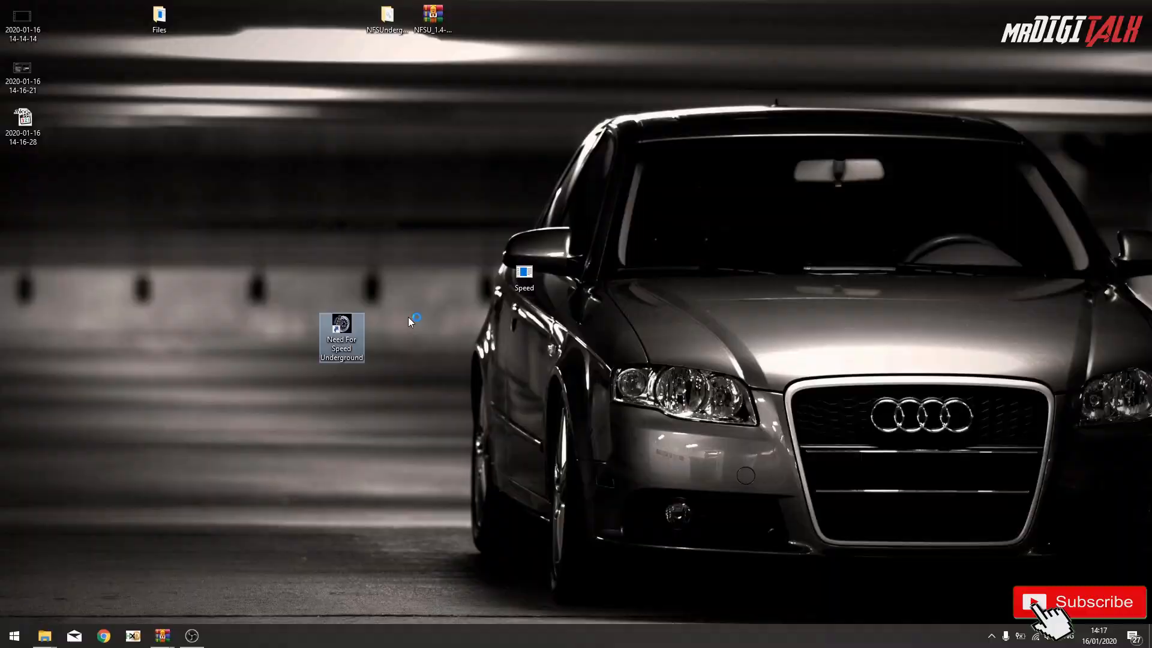
double_click(341, 337)
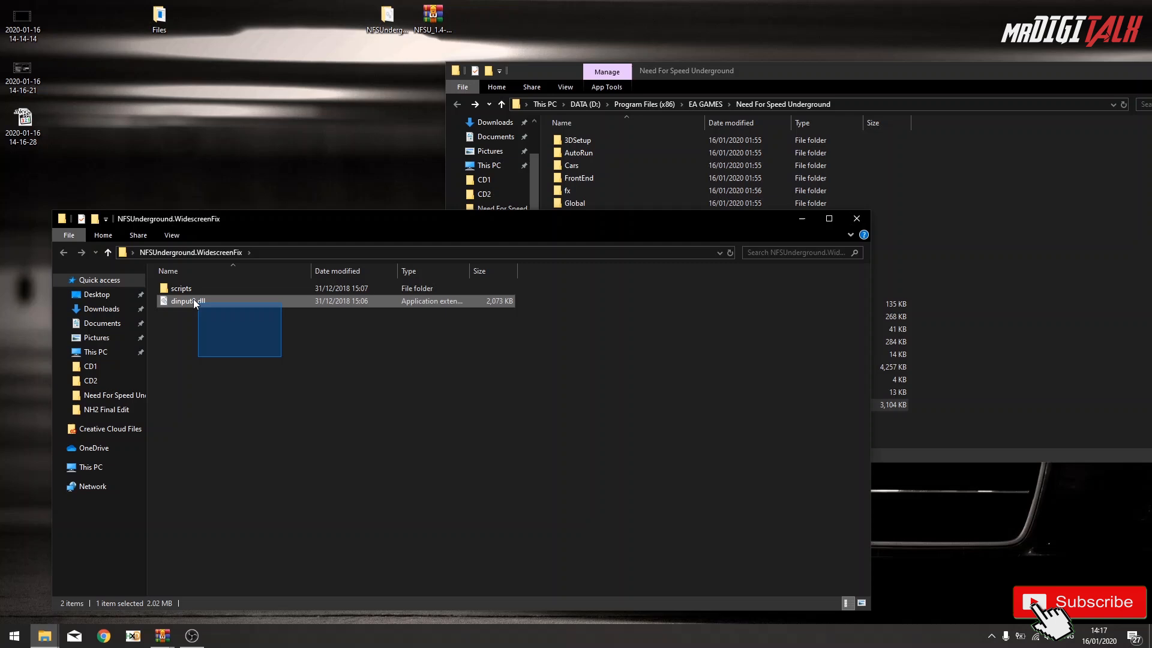
Copy the scripts folder and dinput8.dll for pasting into the game folder, then hide the WidescreenFix window.
right_click(183, 294)
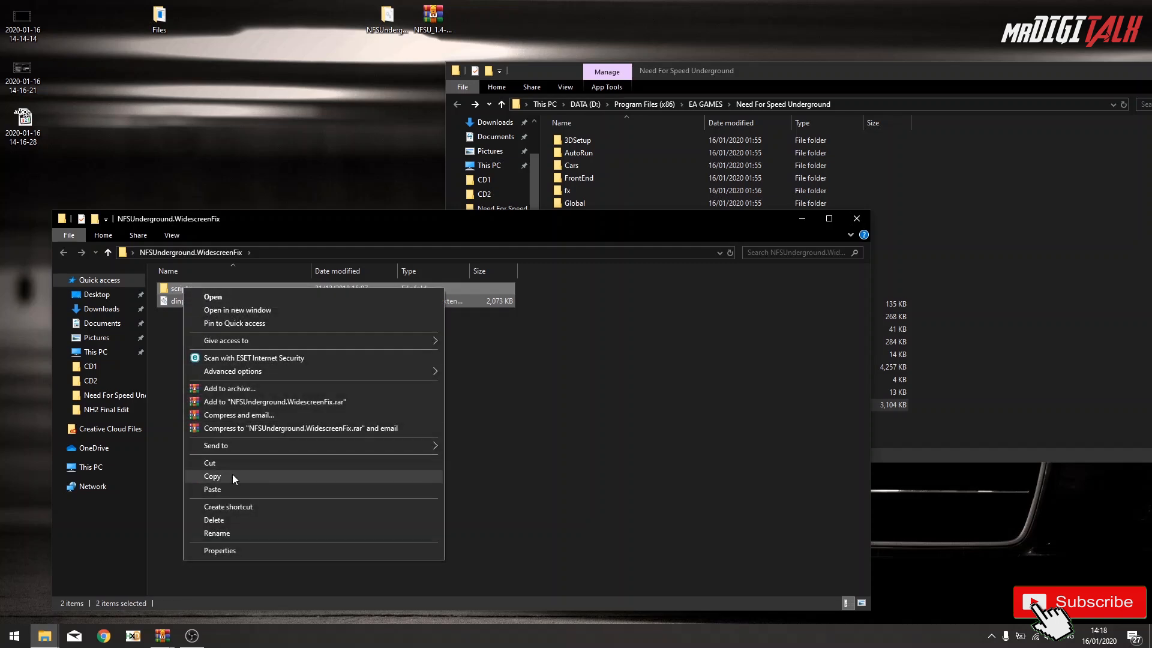
click(213, 476)
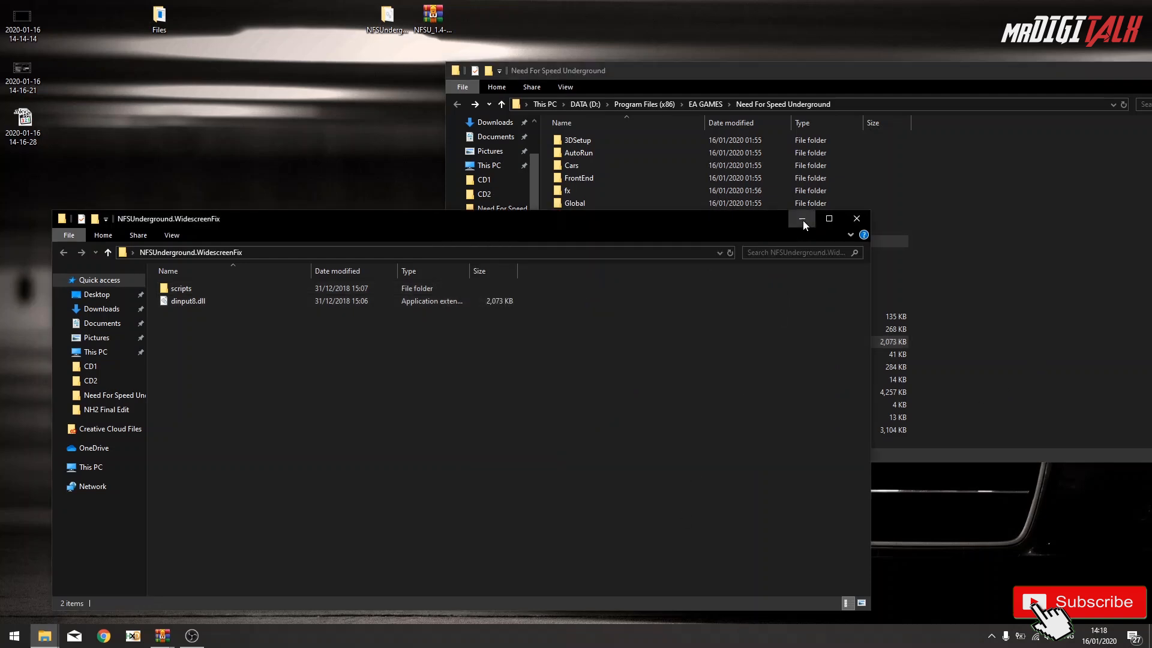
click(802, 219)
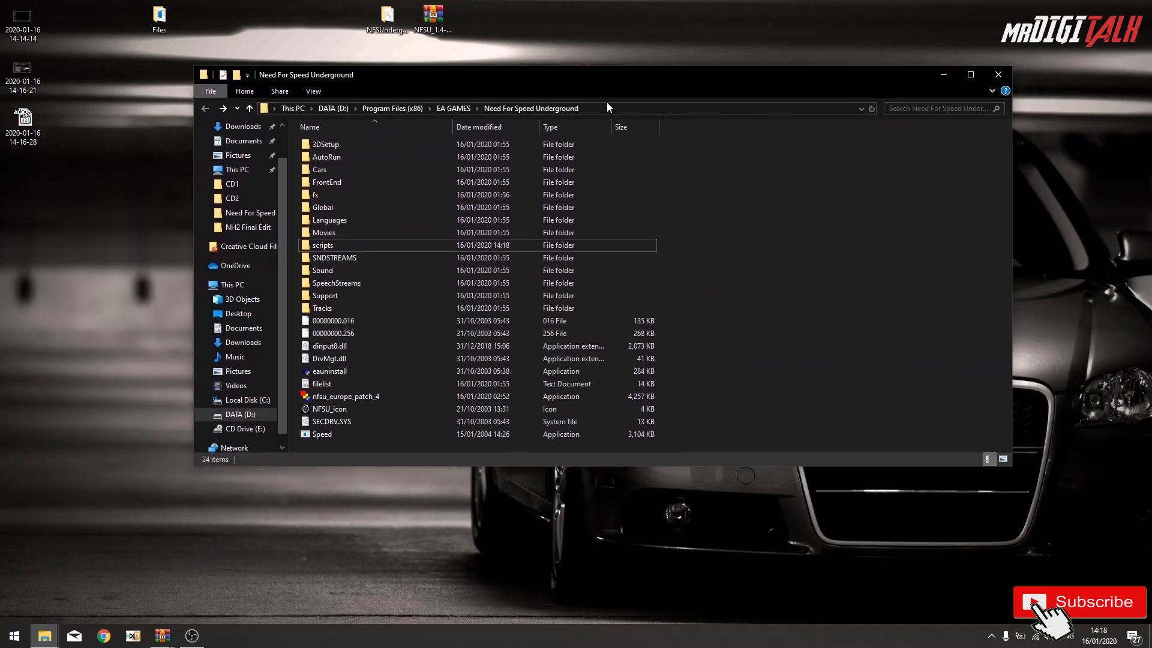
mouse_move(380, 537)
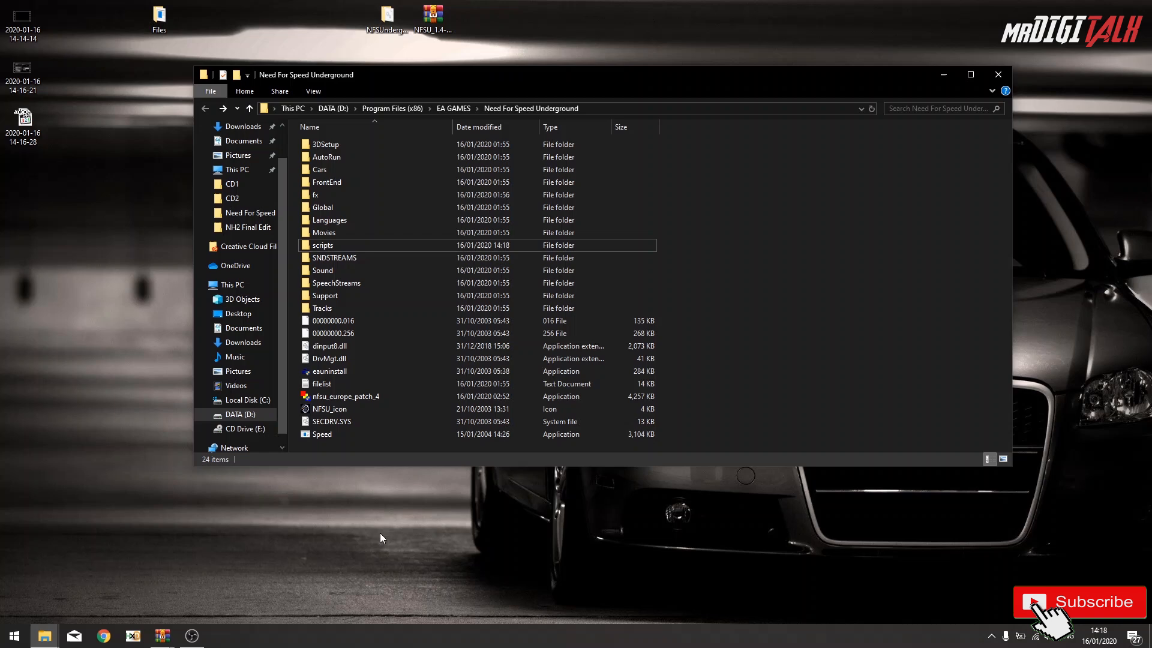
Show the Display settings from the desktop and confirm the resolution reads 1920 × 1080 (Recommended).
right_click(564, 541)
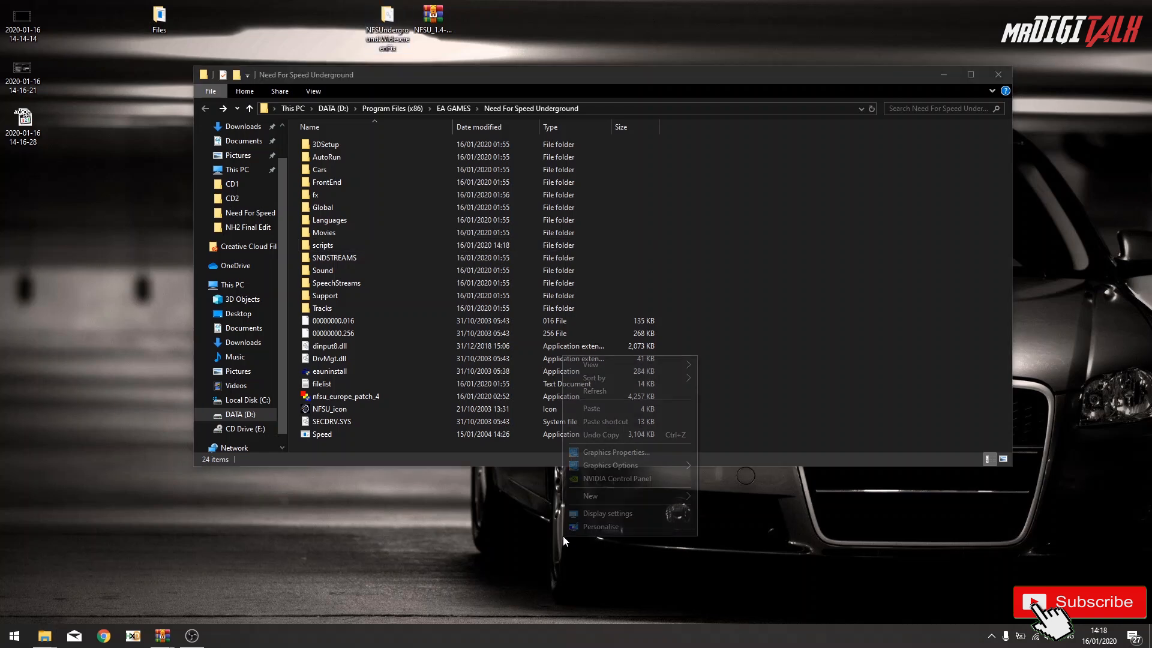
mouse_move(606, 513)
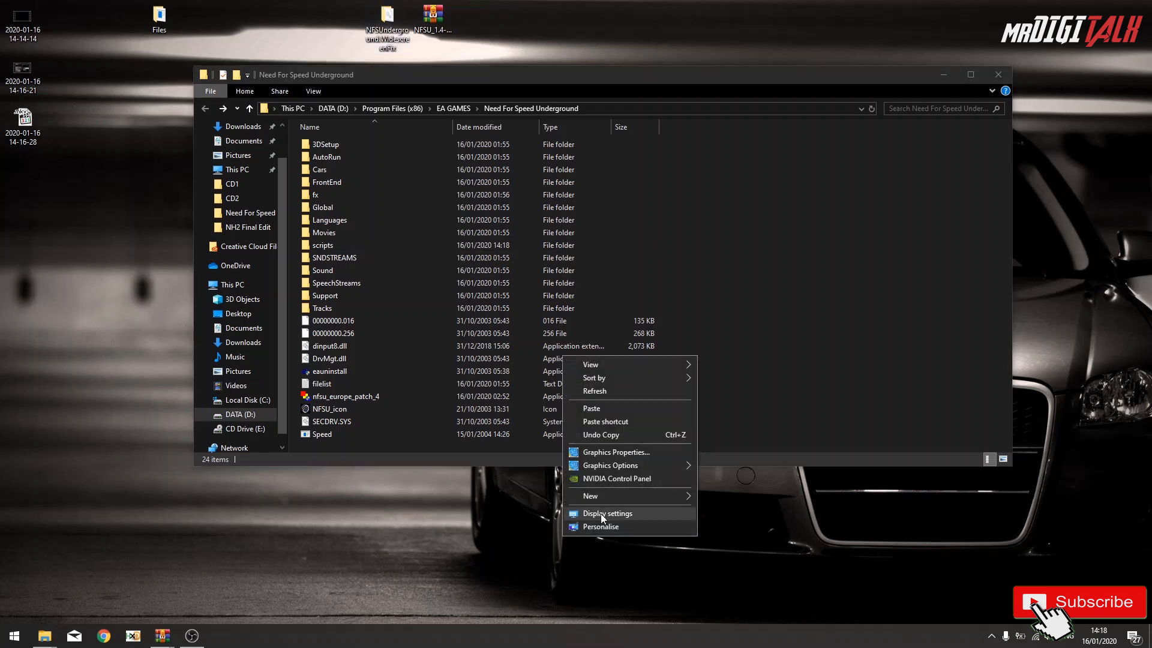
click(605, 513)
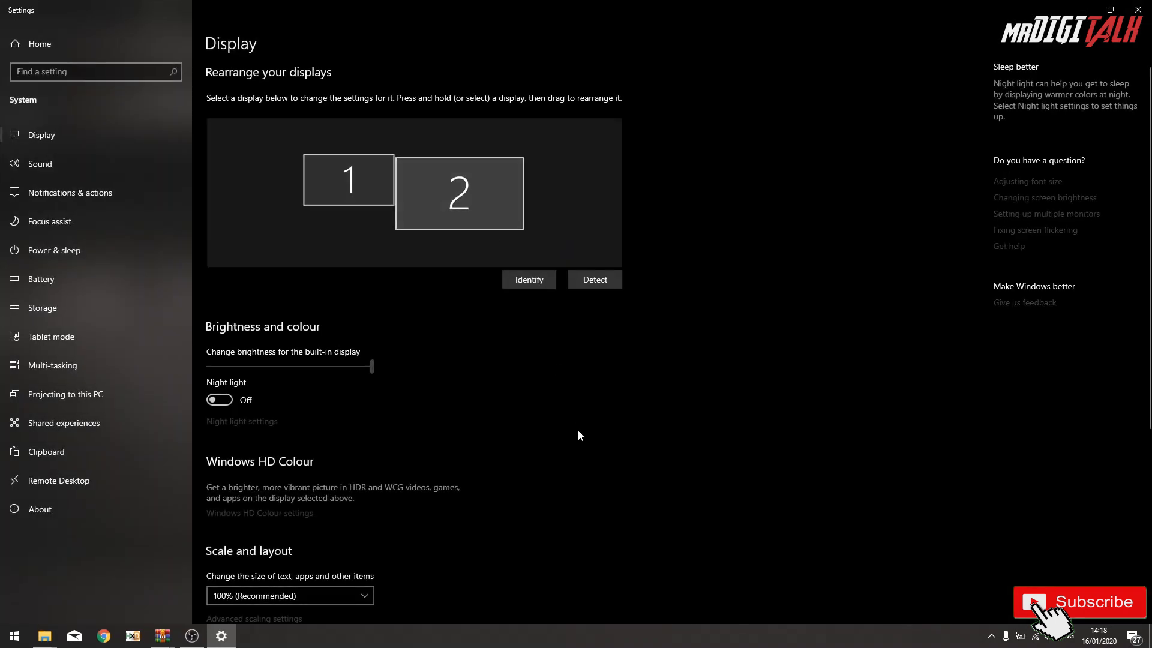
scroll(down, 3)
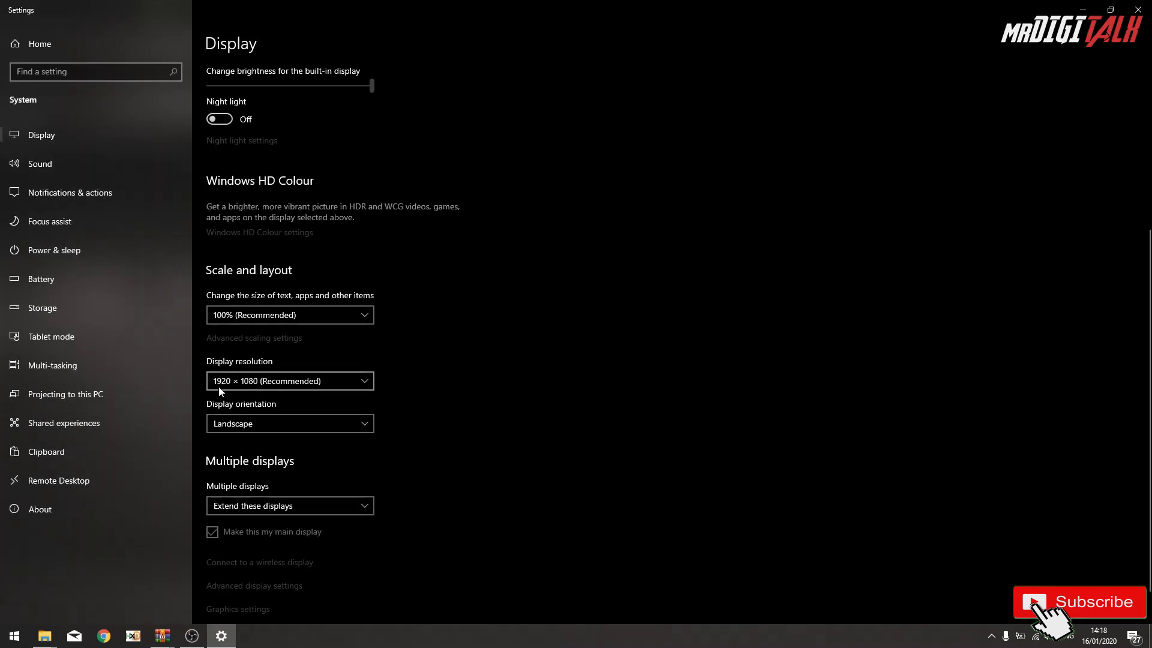
mouse_move(254, 459)
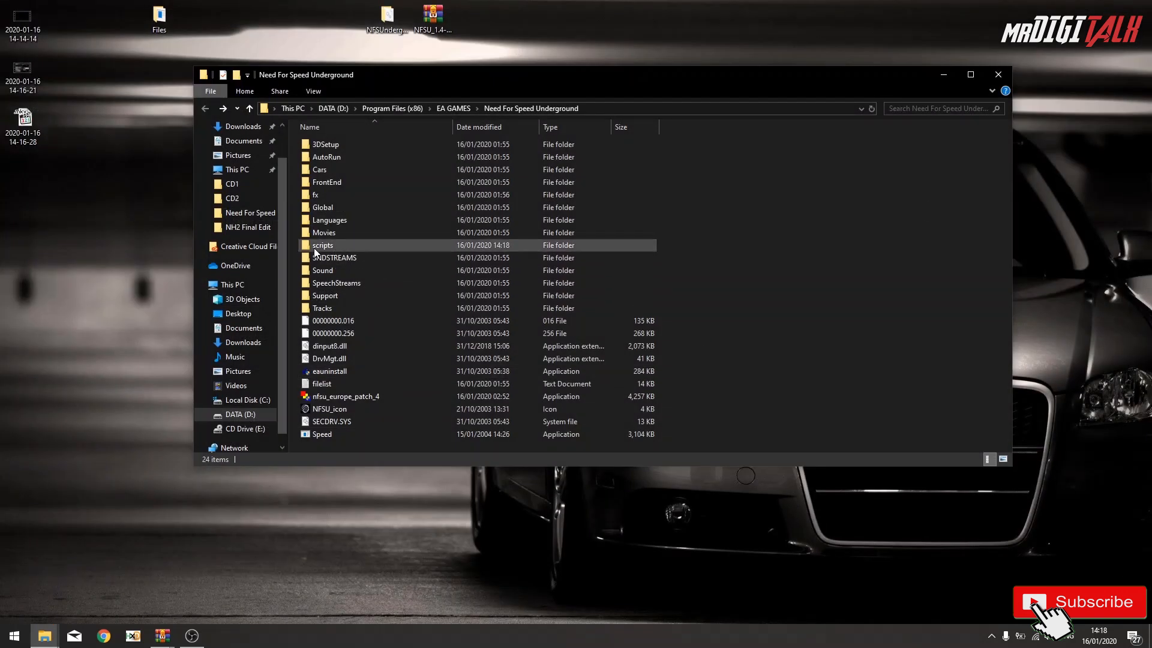
Enter the scripts folder and open NFSUnderground.WidescreenFix for editing in Notepad.
double_click(322, 245)
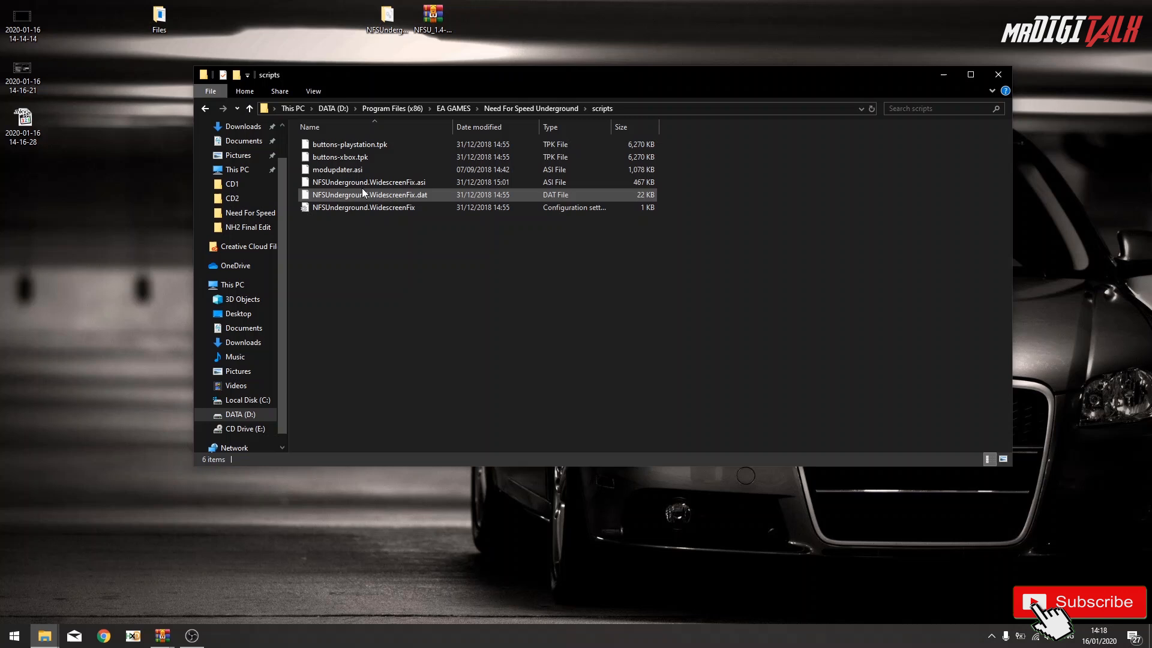
mouse_move(503, 212)
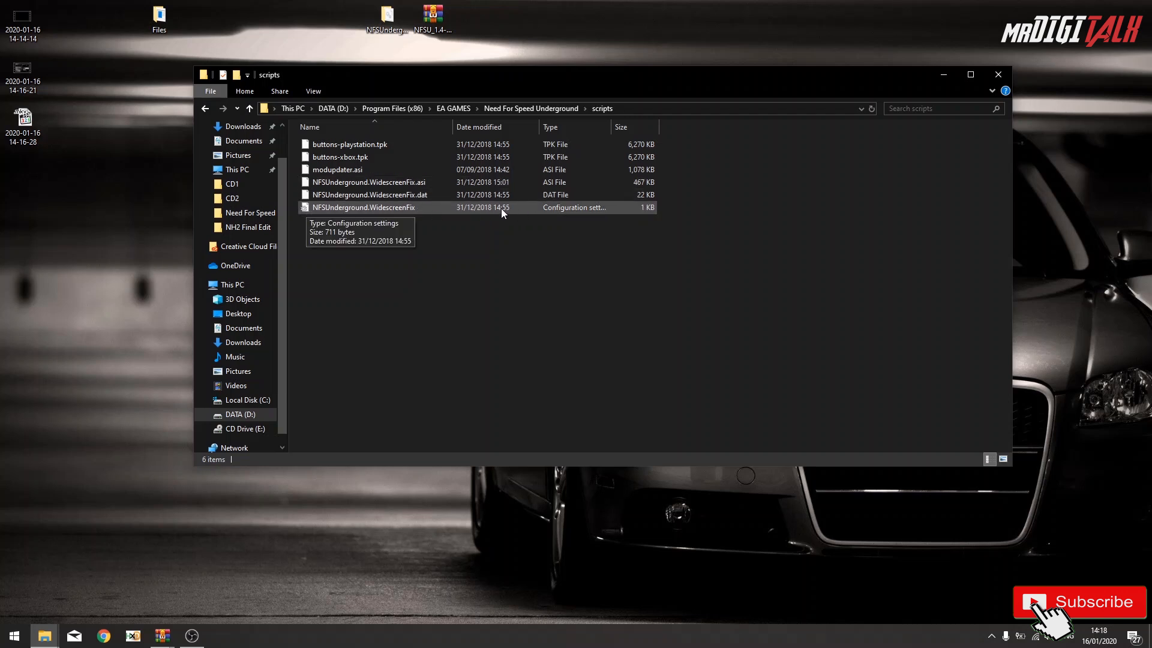
right_click(361, 207)
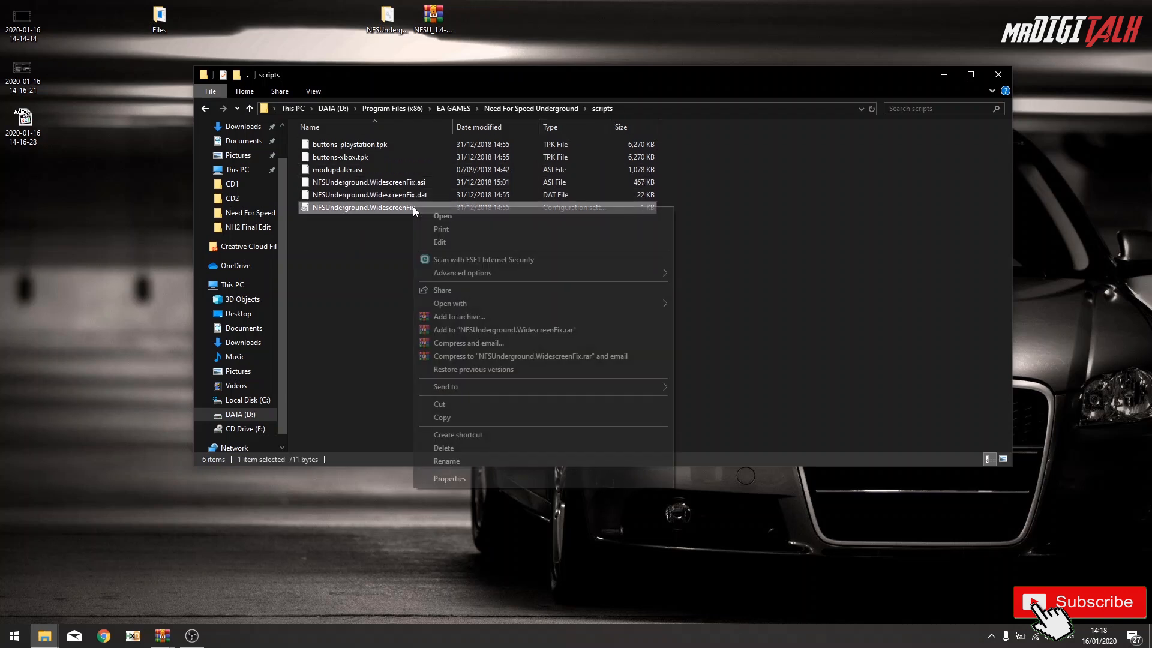
click(169, 318)
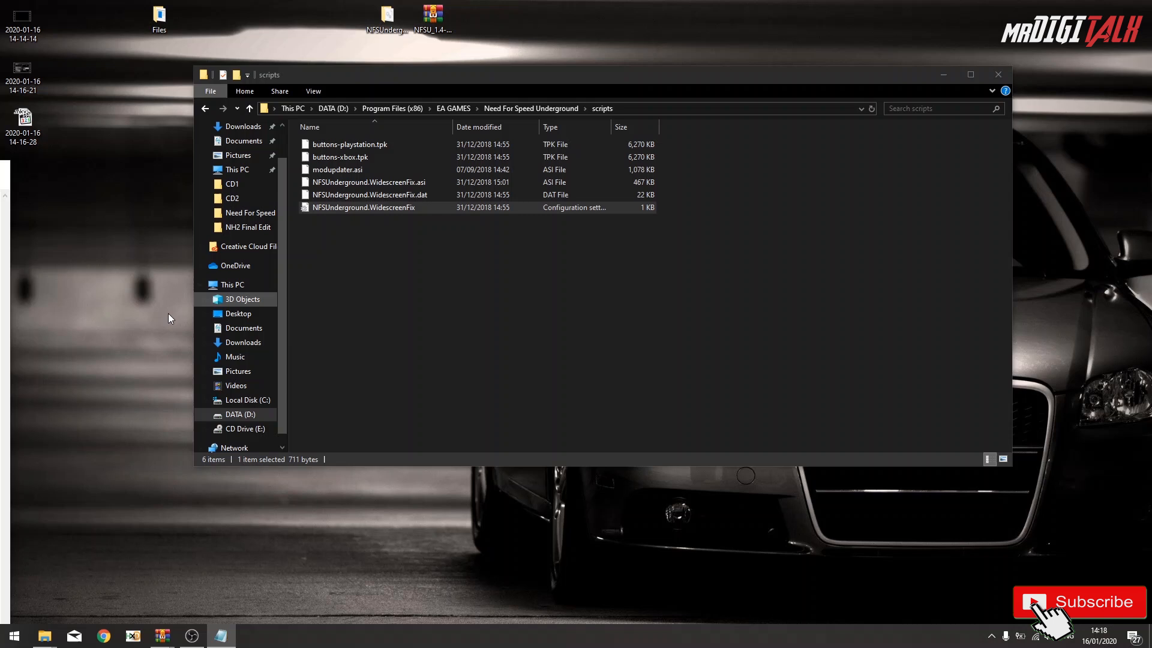
Set ResX = 1920 and ResY = 1080 in the WidescreenFix config and save the file.
double_click(363, 207)
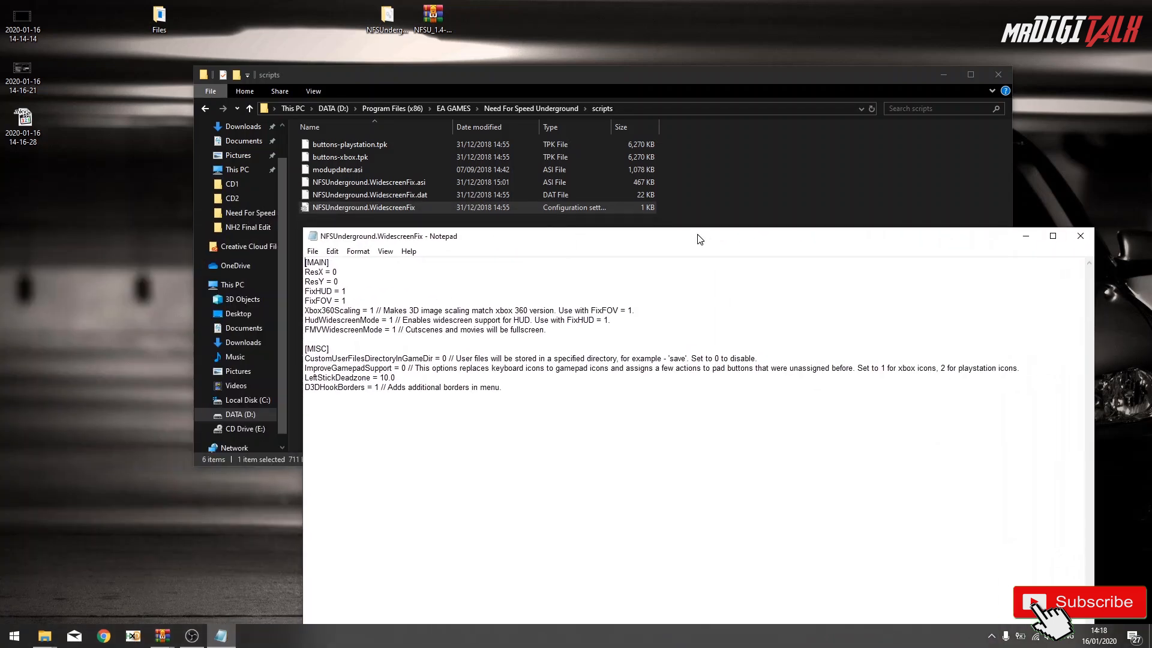
click(337, 272)
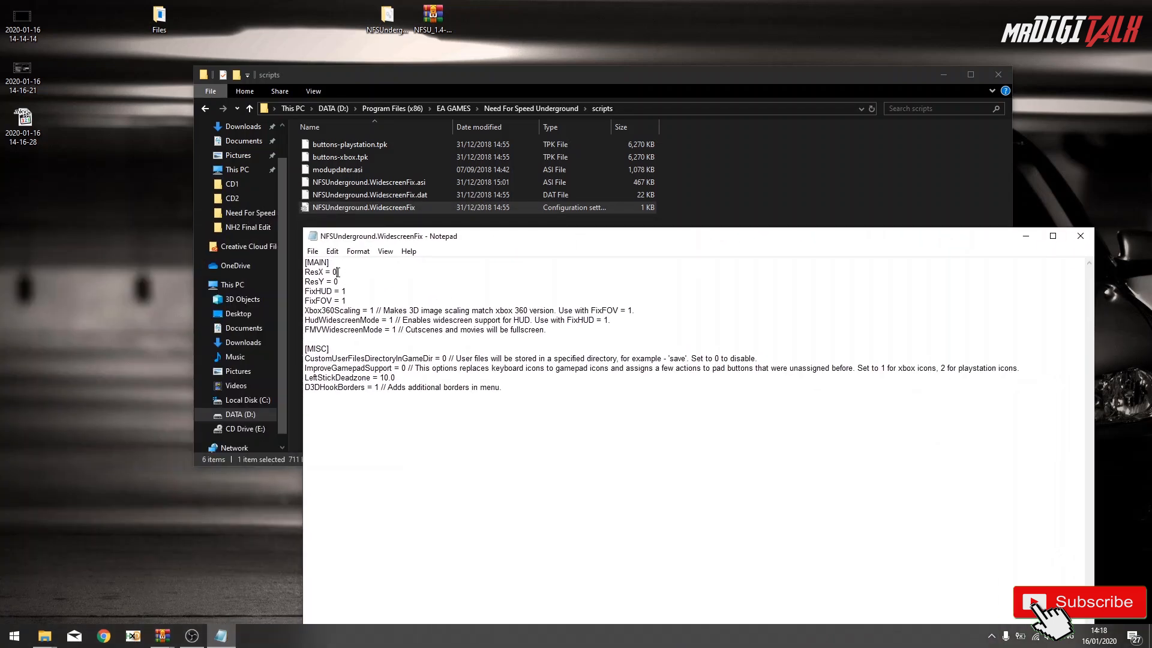
text(1920)
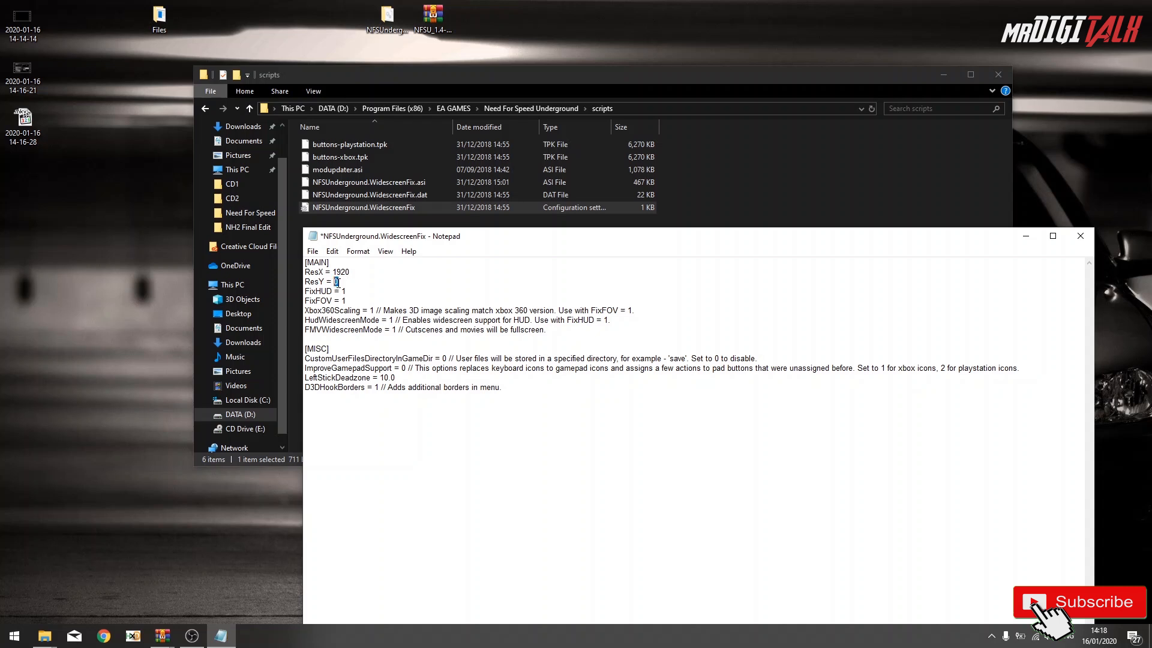
text(1080)
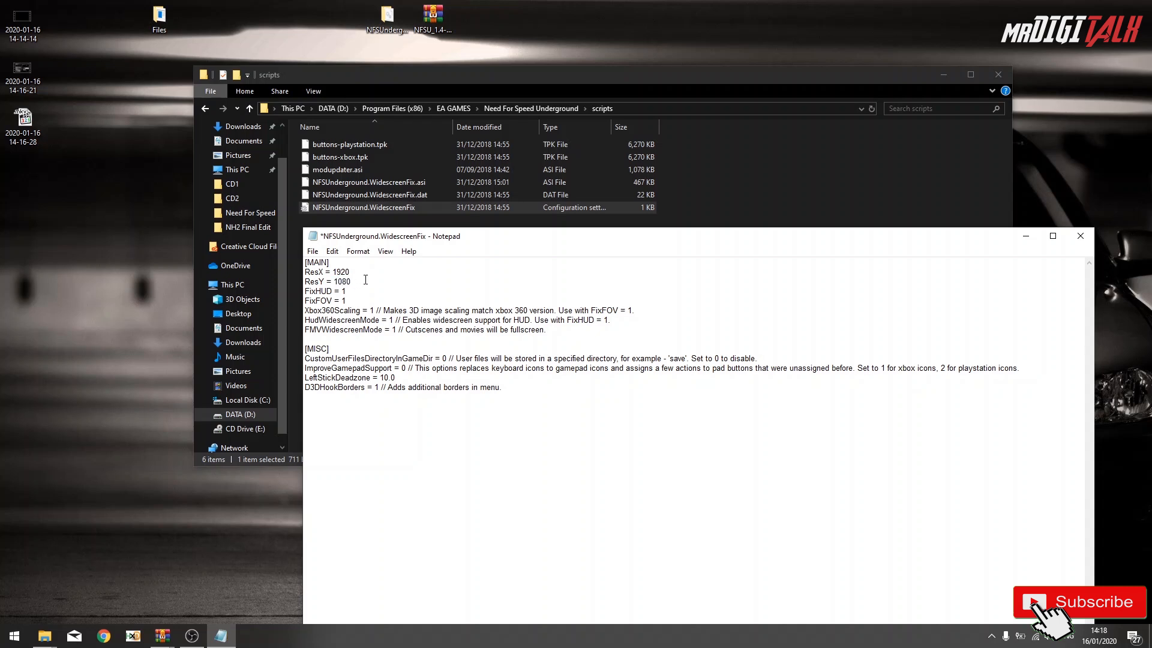
click(312, 251)
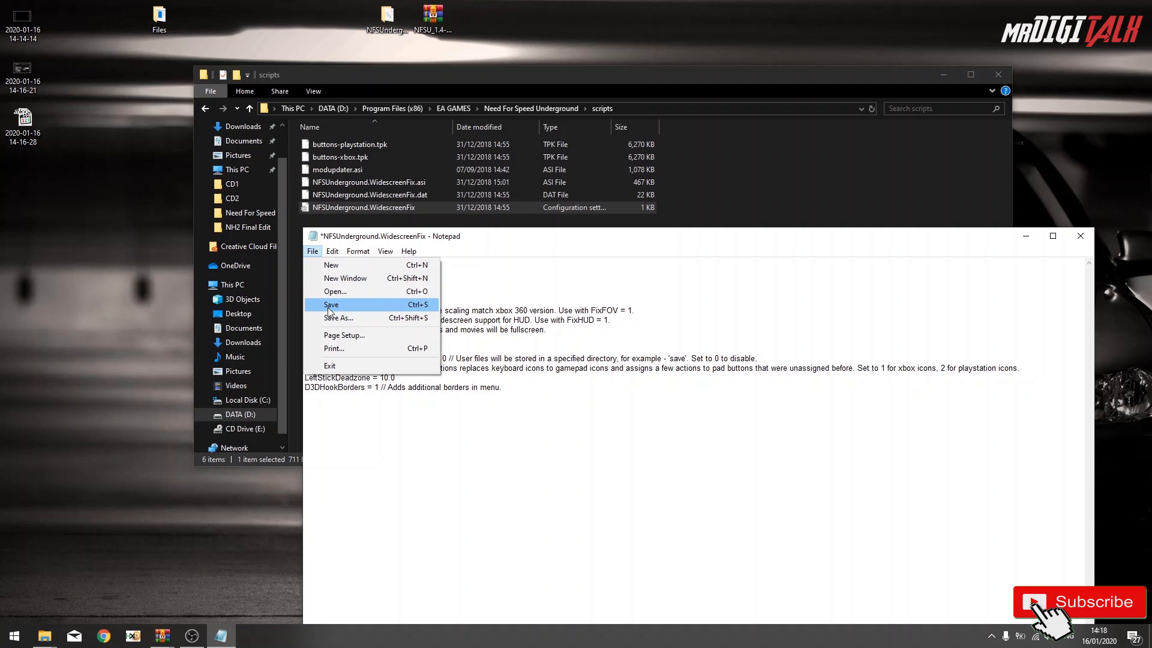
click(331, 304)
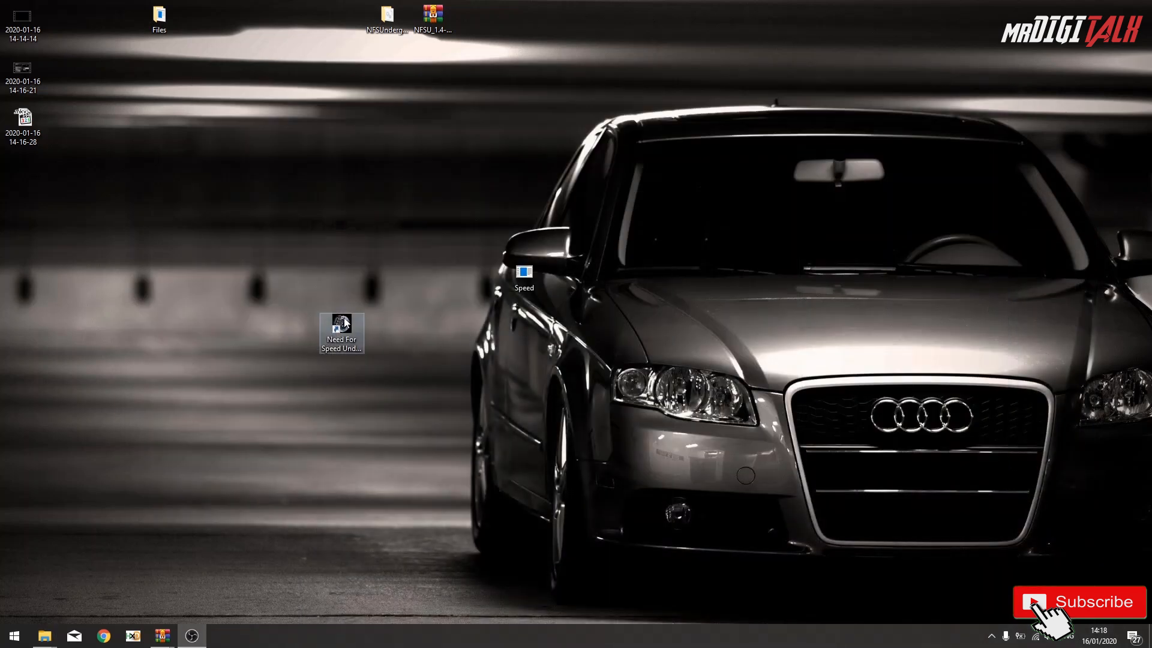
Launch Need For Speed Underground from its desktop shortcut and wait for the main menu.
double_click(341, 330)
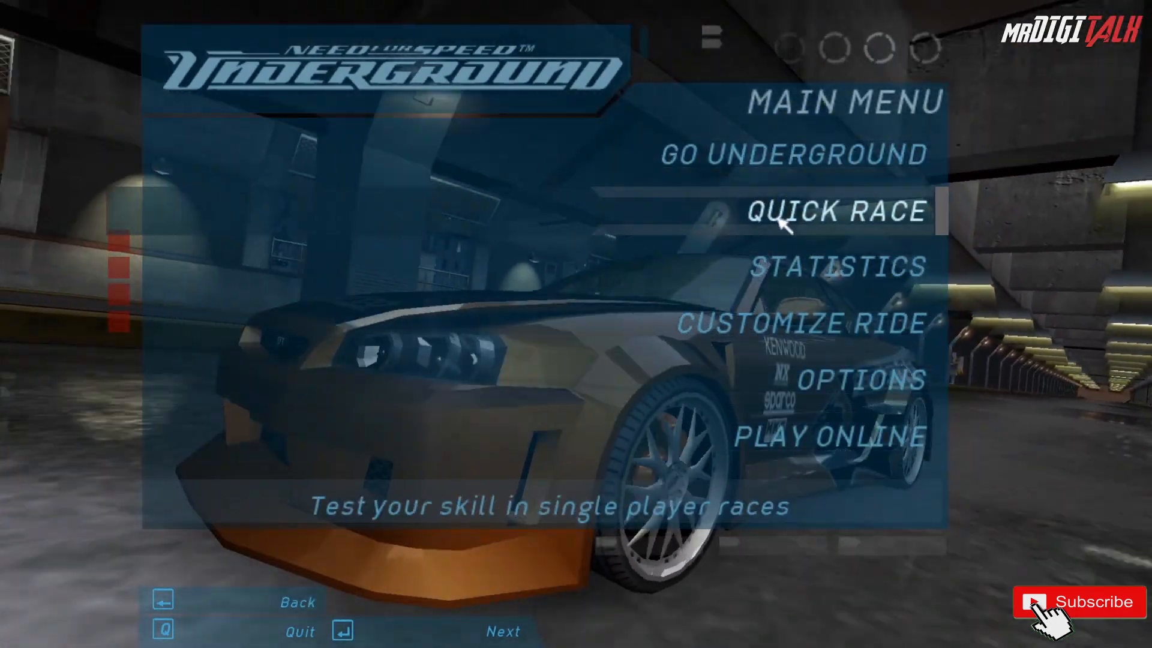
Start a Quick Race with the chosen car, race fullscreen, then leave the race back to the Quick Race modes.
click(835, 211)
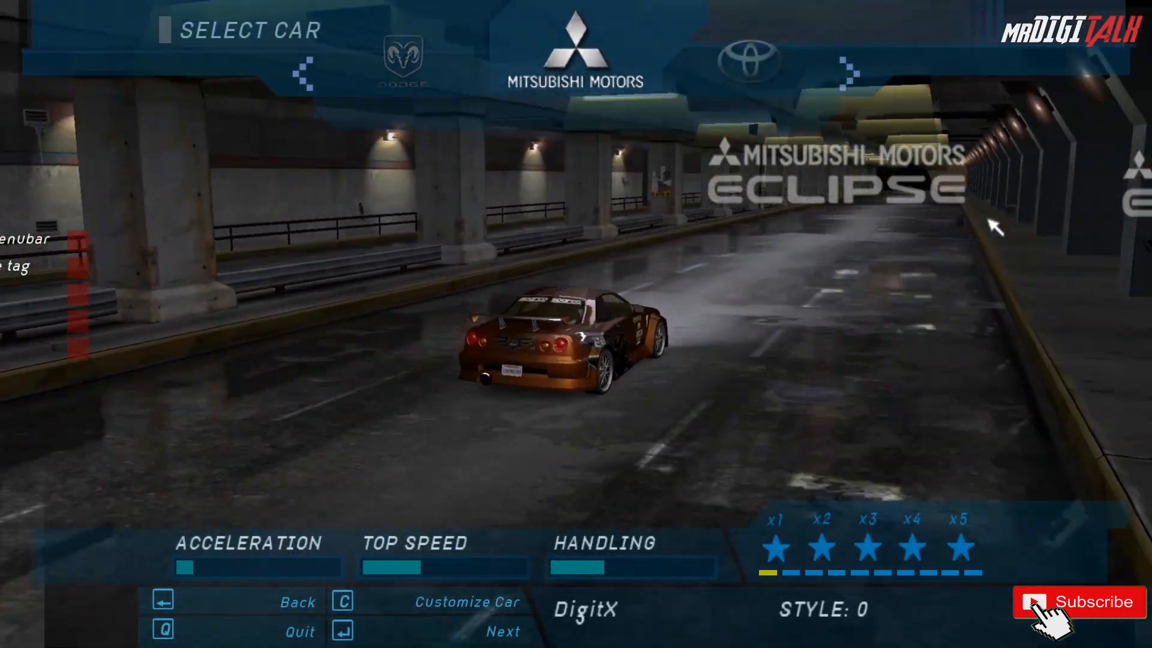
click(503, 631)
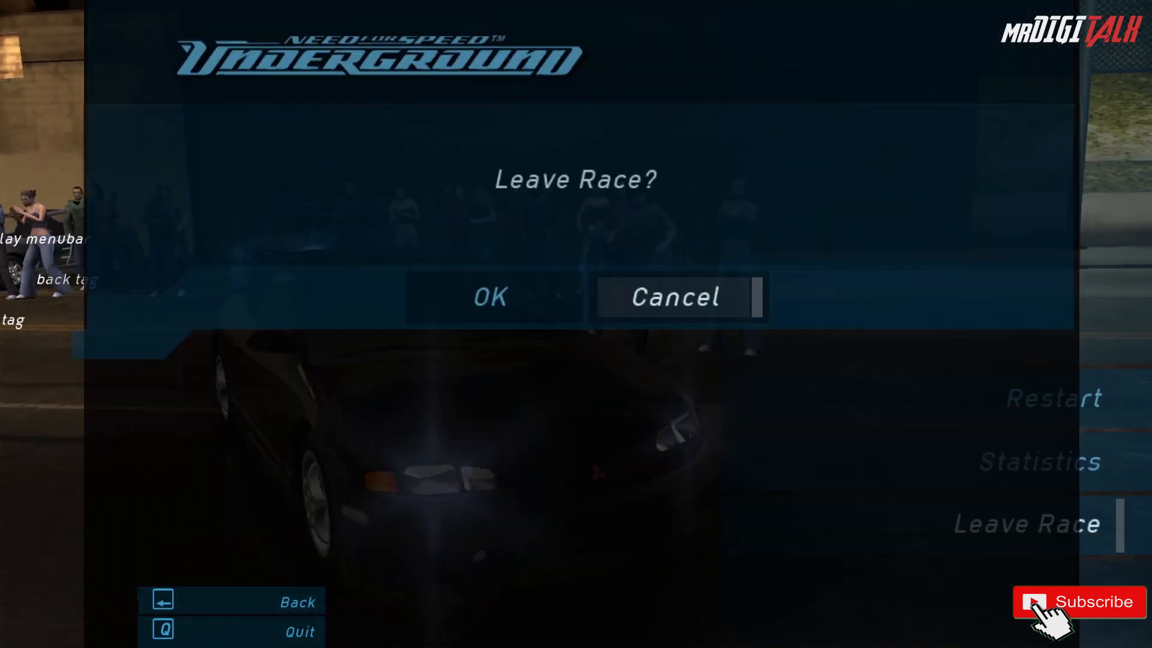
click(490, 297)
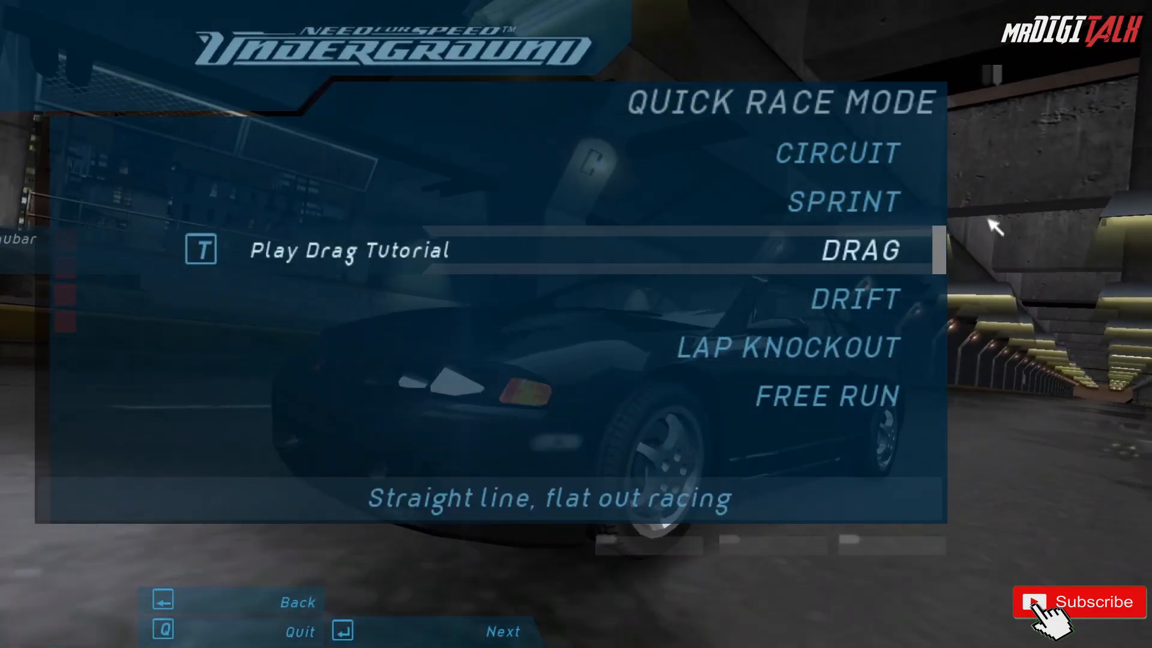